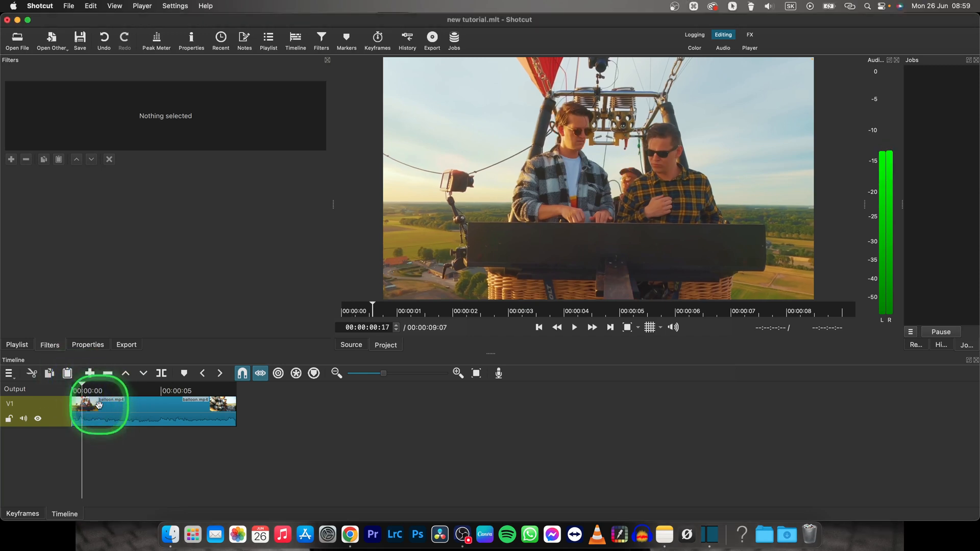
mouse_move(75, 201)
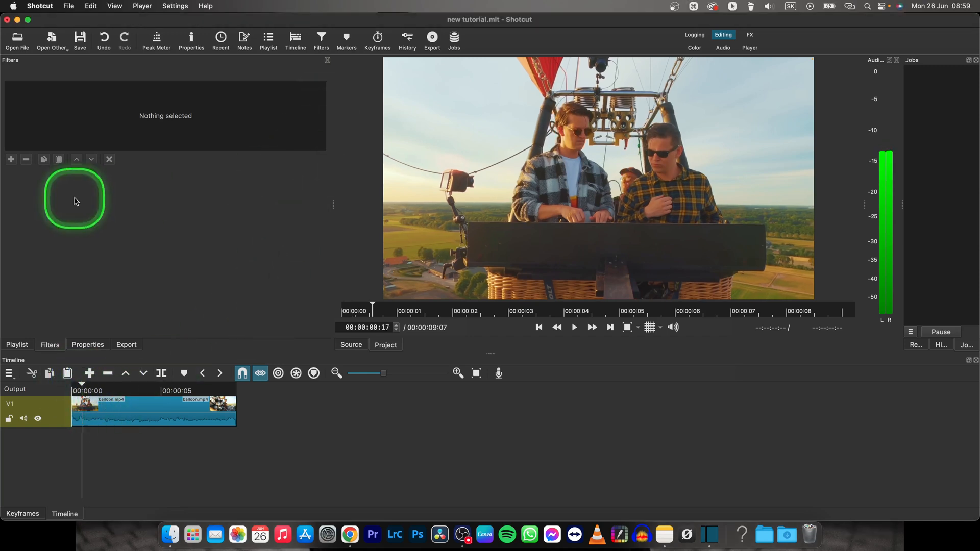
mouse_move(348, 209)
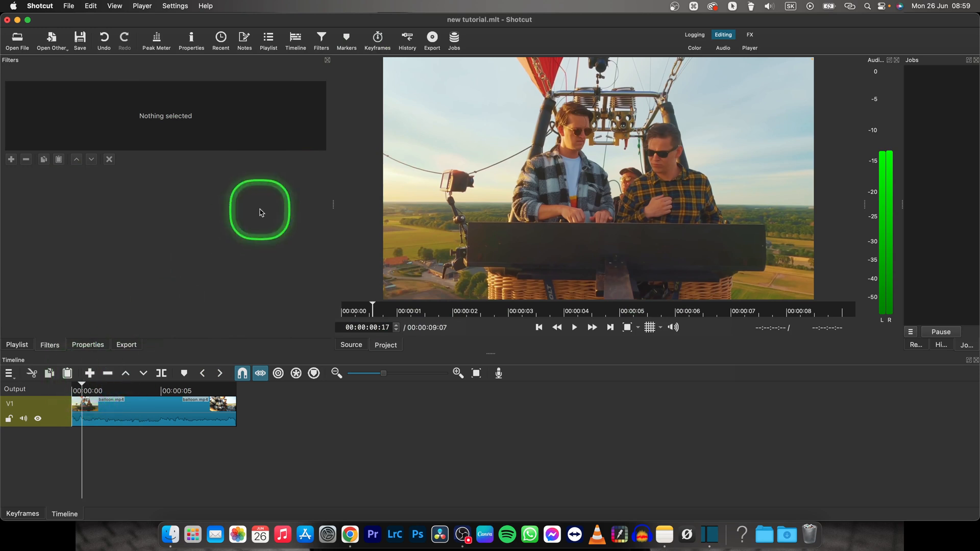
Step: Open the Settings video mode menu and add a new custom video mode
click(175, 5)
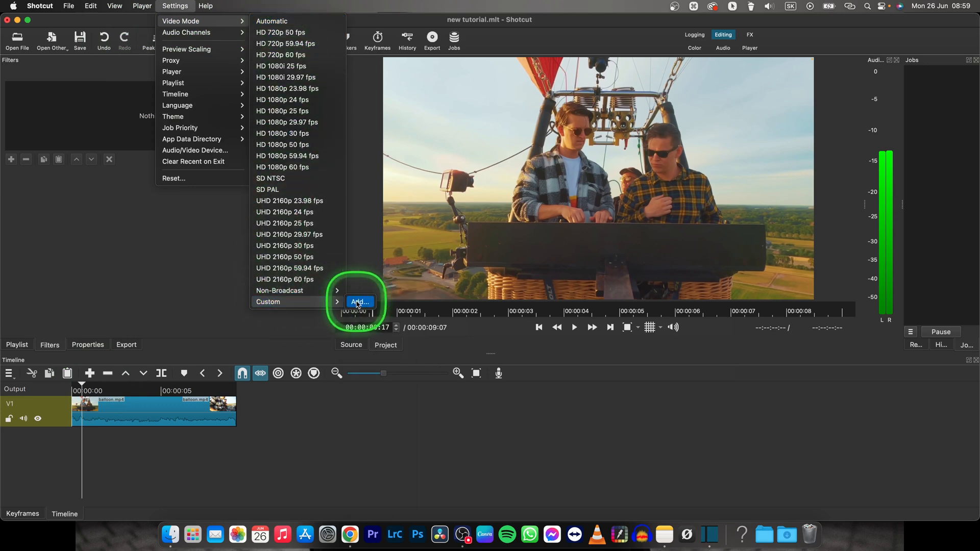
click(358, 302)
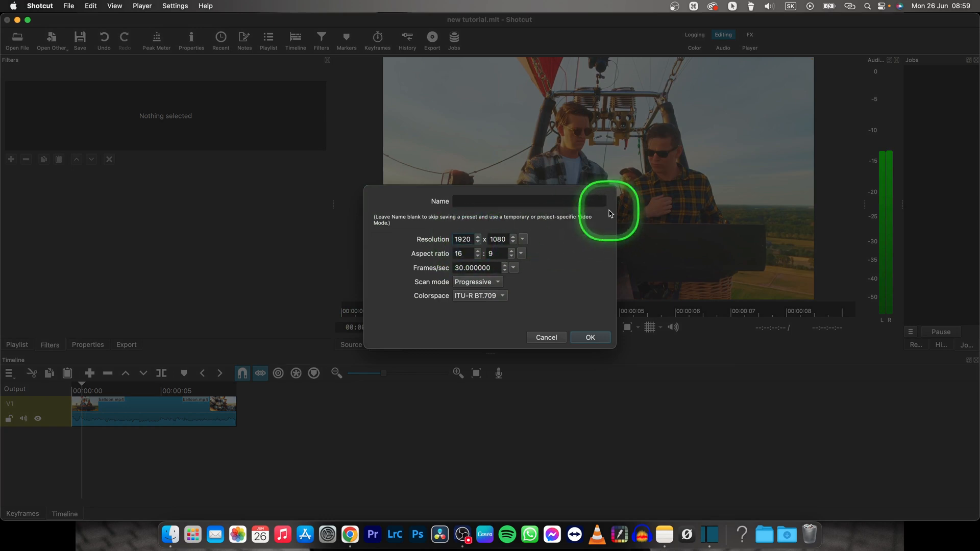
Step: Change the custom mode resolution from 1920x1080 to 3840x2160
key(delete)
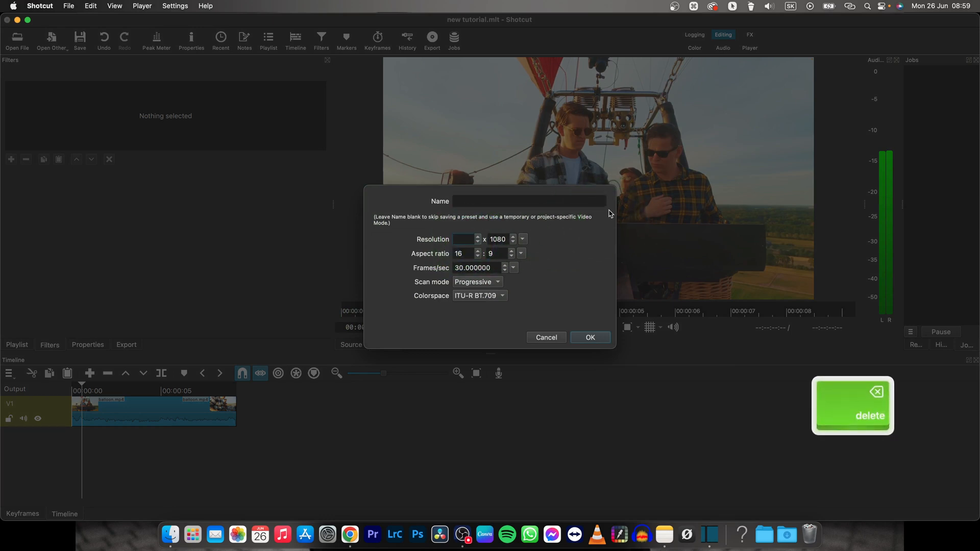
text(3)
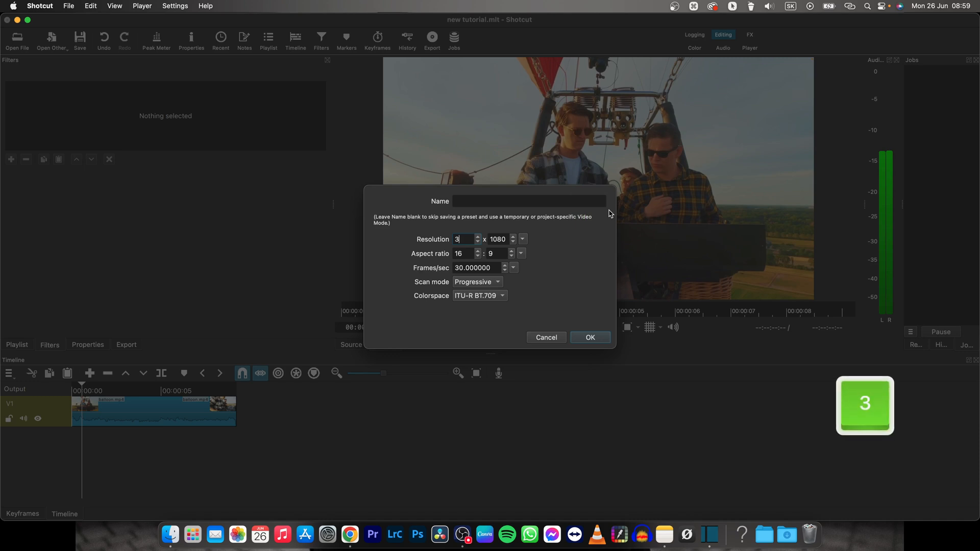
text(840)
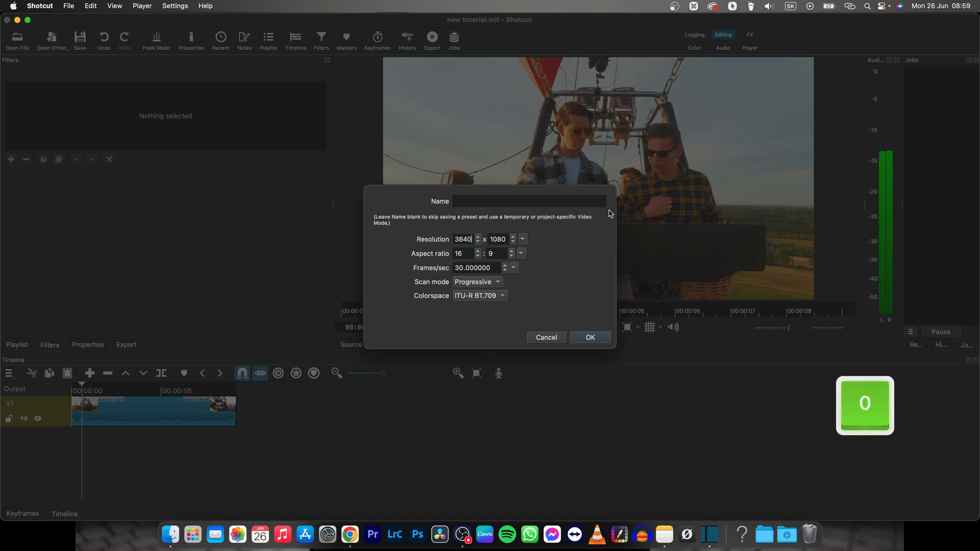
triple_click(498, 239)
text(2160)
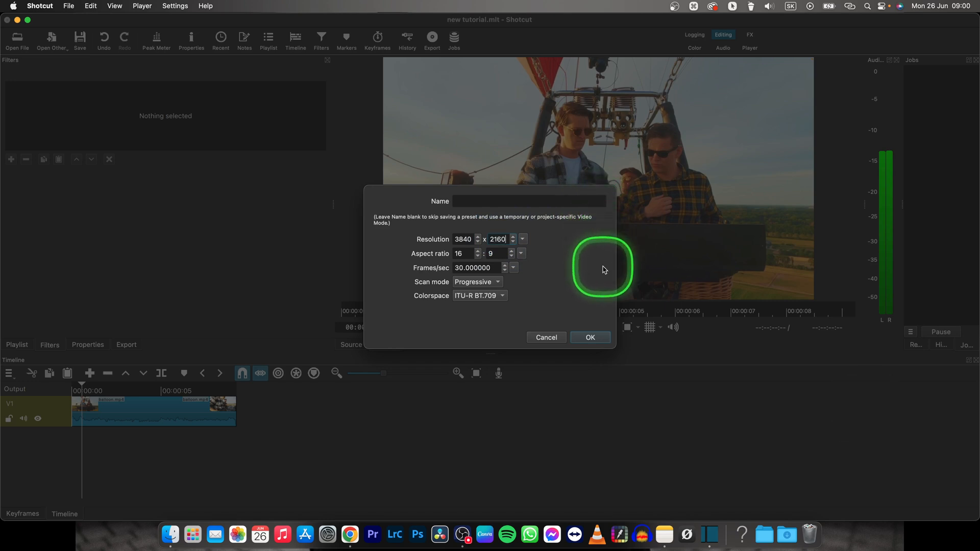
click(589, 337)
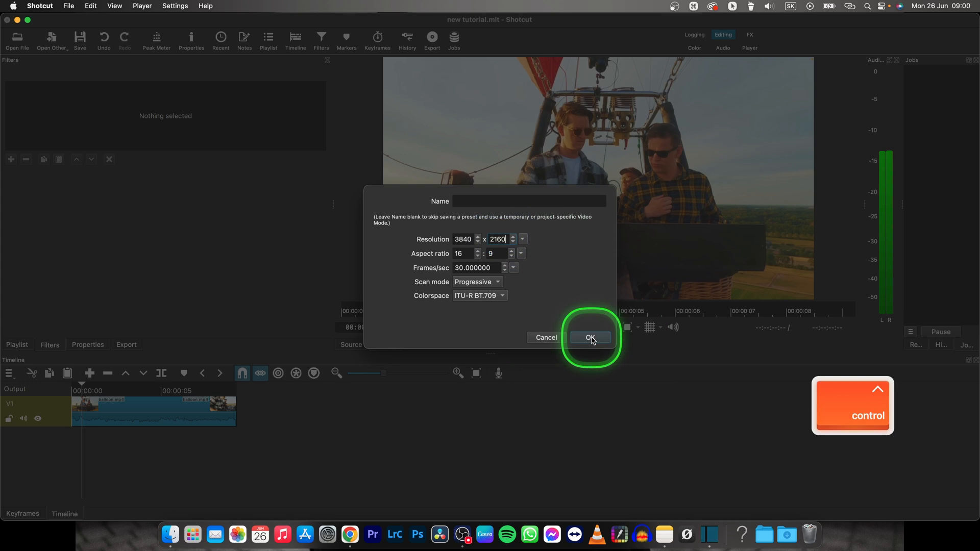
Step: Confirm the 3840x2160 custom video mode and select the balloon.mp4 clip
click(590, 338)
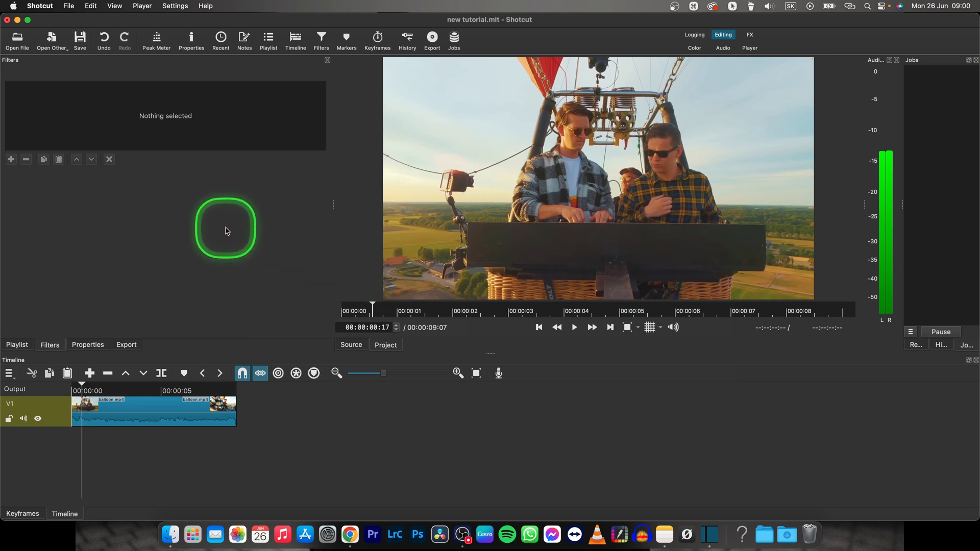
click(154, 410)
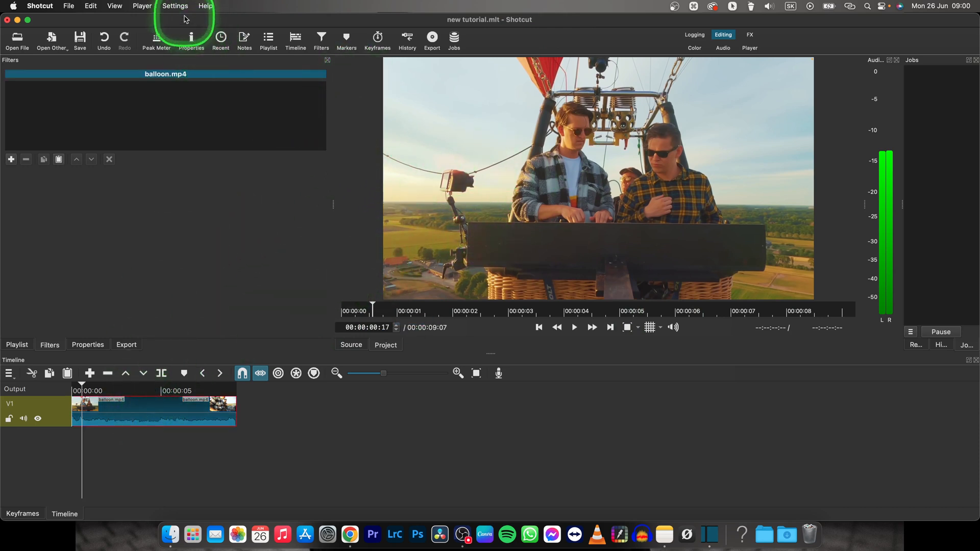
click(175, 6)
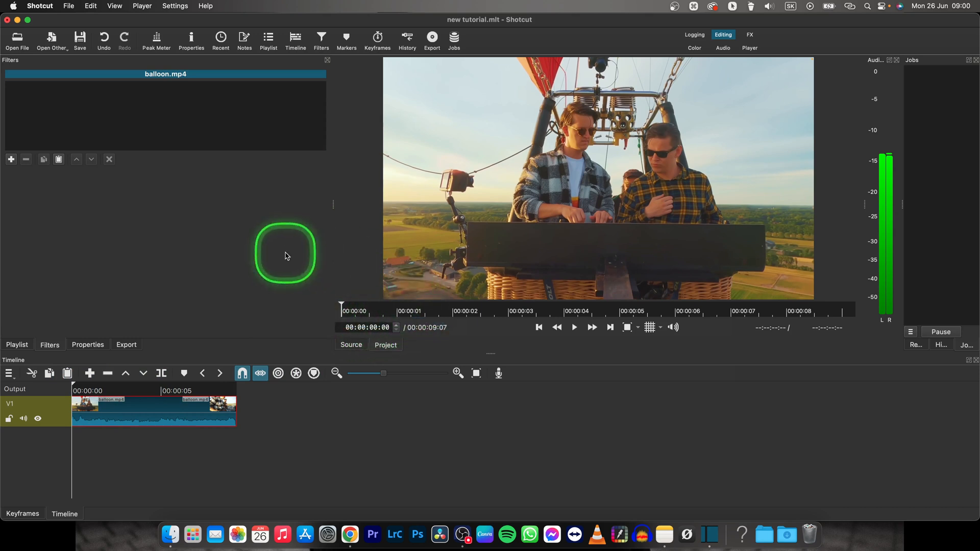
mouse_move(295, 260)
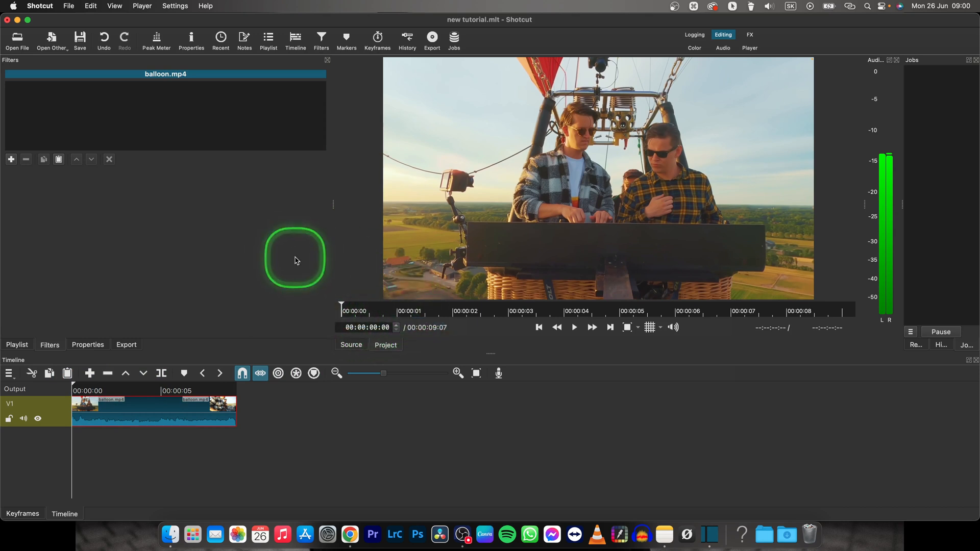